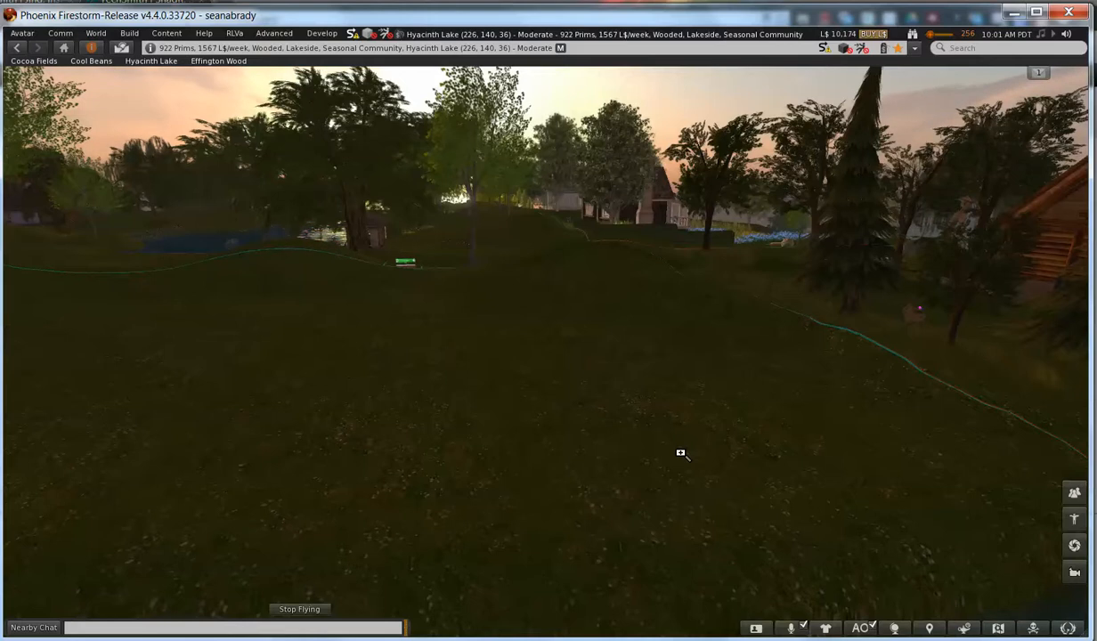
{"action": "mouse_move", "coordinate": [674, 490]}
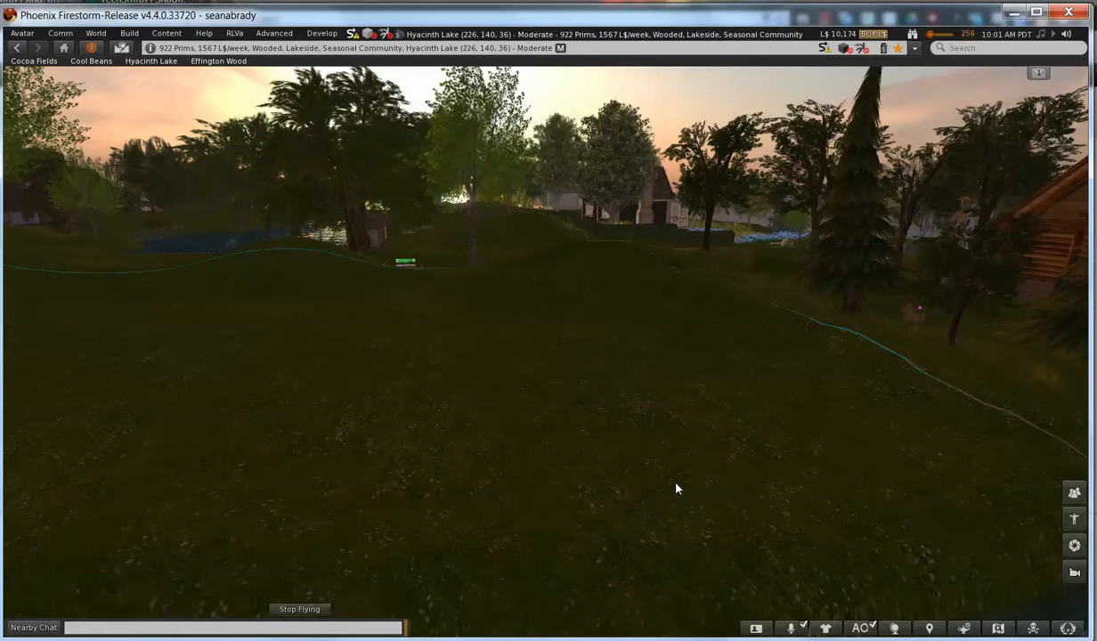
Step: Open Edit Terrain from the ground's context menu and choose the Raise tool
{"action": "right_click", "coordinate": [677, 487]}
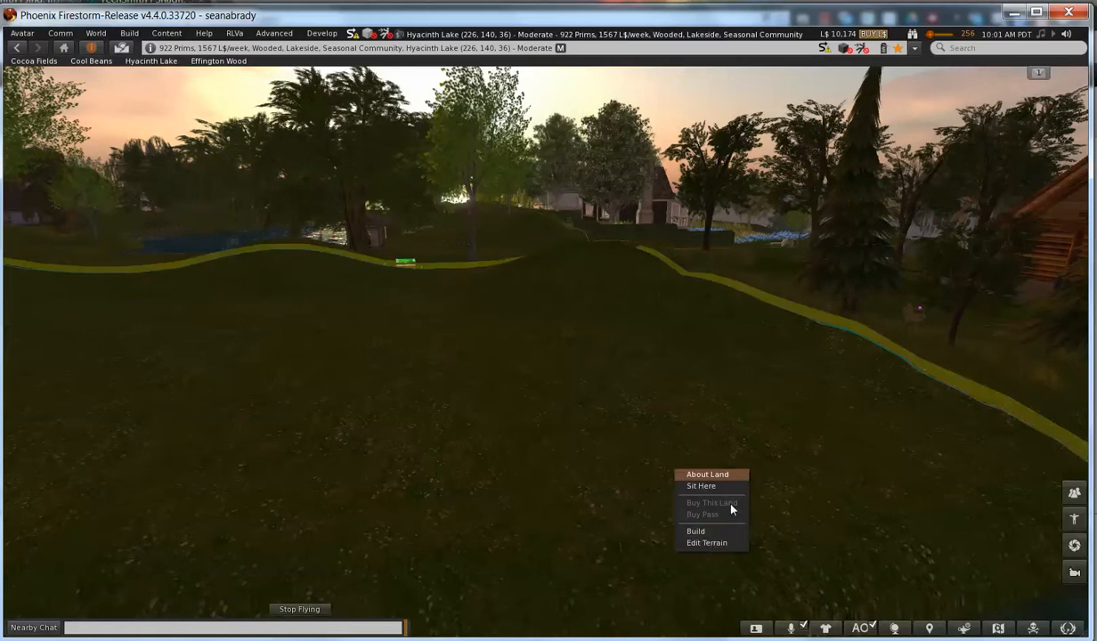
{"action": "left_click", "coordinate": [706, 542]}
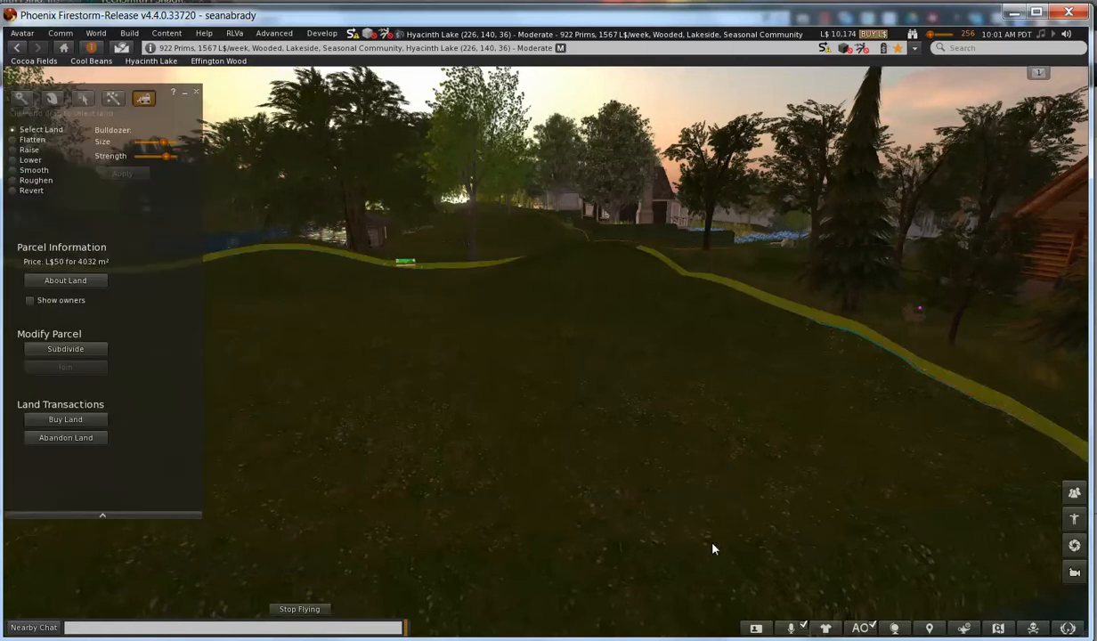
{"action": "mouse_move", "coordinate": [260, 415]}
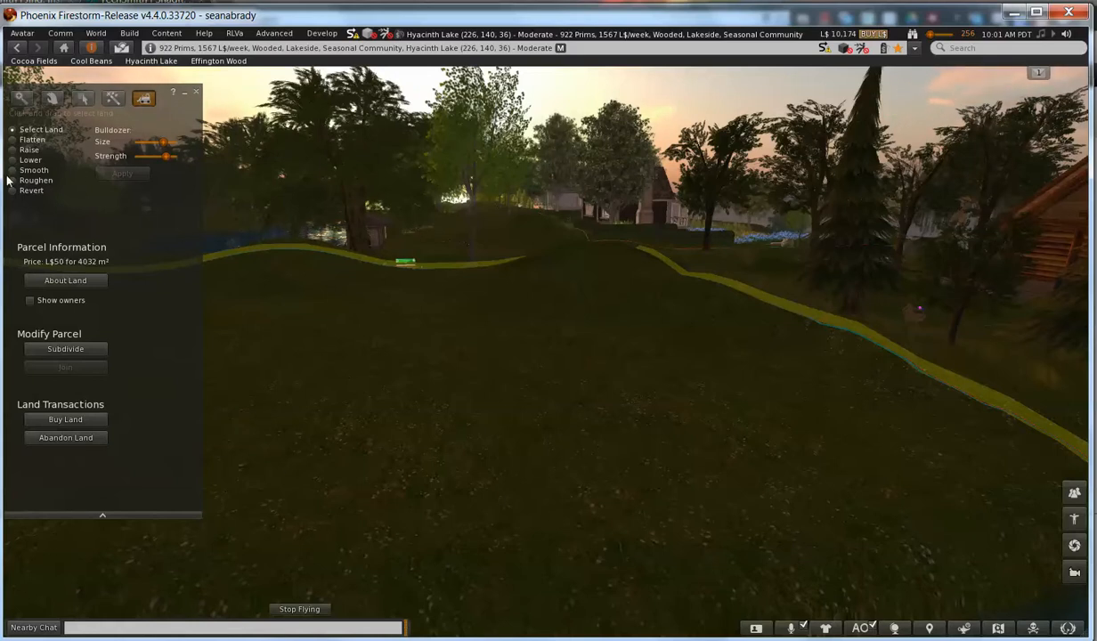
{"action": "left_click", "coordinate": [13, 150]}
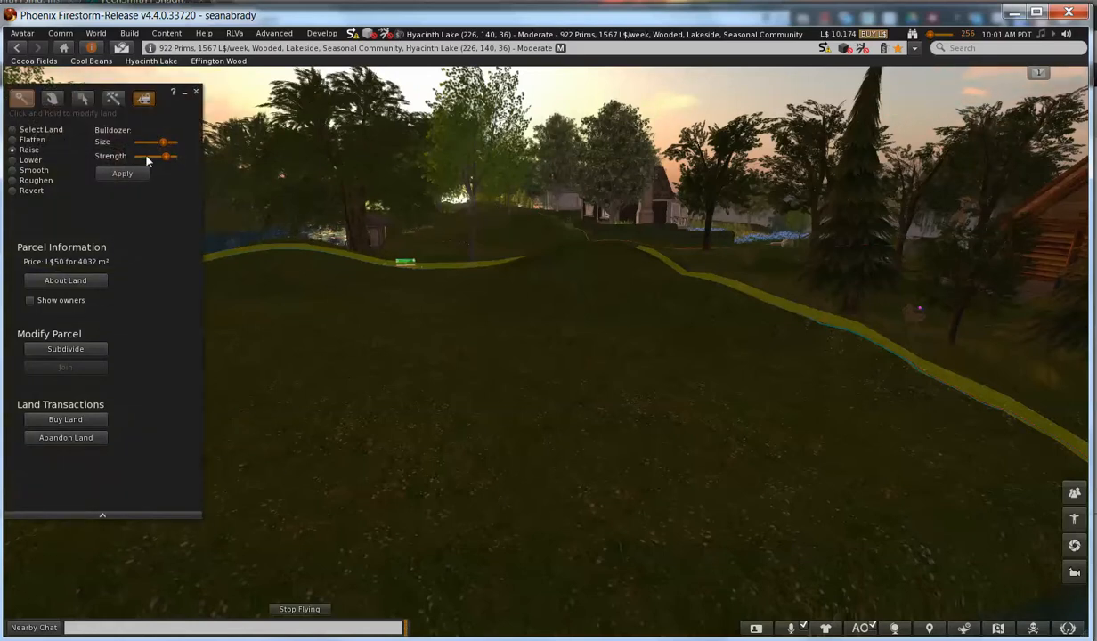
Step: Lower the brush strength for gentler edits and switch to Select Land
{"action": "left_click_drag", "start_coordinate": [163, 142], "coordinate": [147, 142]}
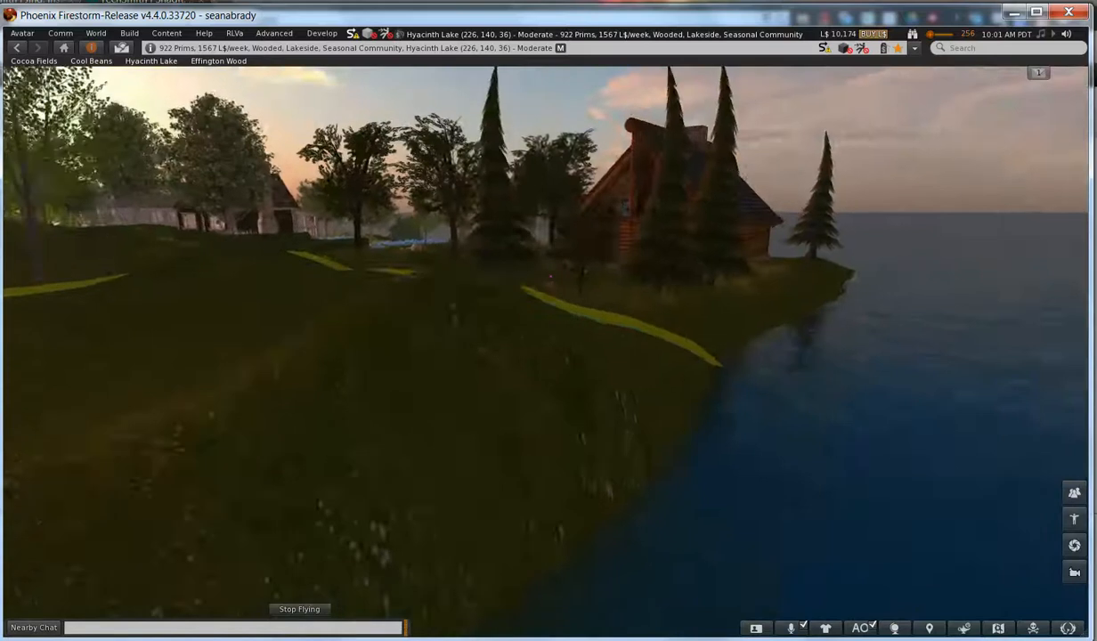
{"action": "left_click", "coordinate": [128, 33]}
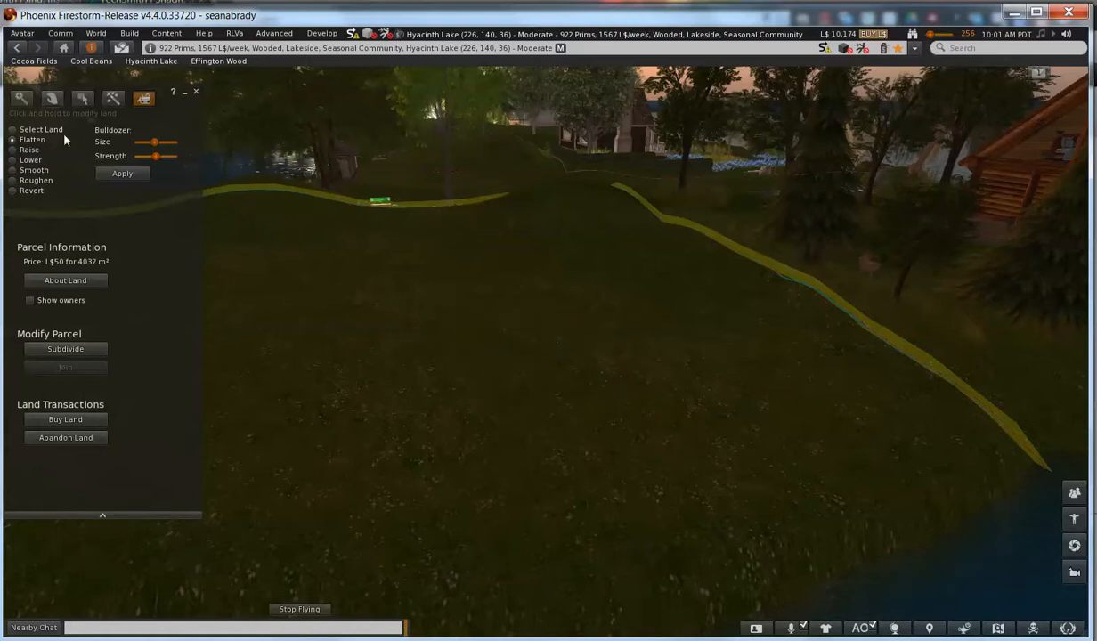
{"action": "left_click", "coordinate": [13, 130]}
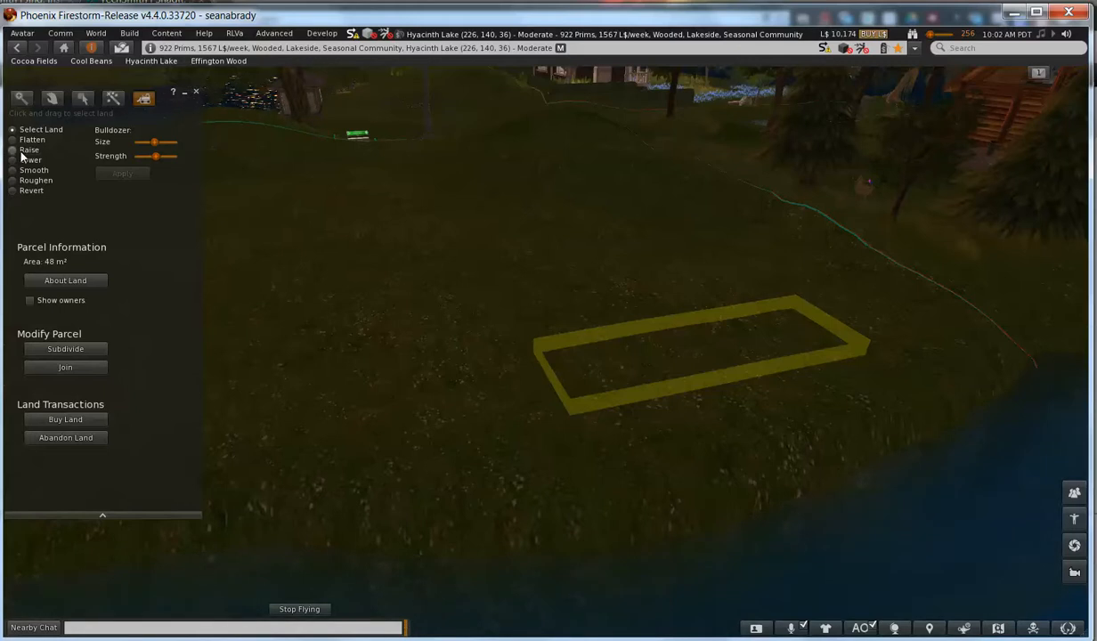
Step: Apply Raise repeatedly to lift the 48 m² selected rectangle into a low mound
{"action": "left_click", "coordinate": [12, 148]}
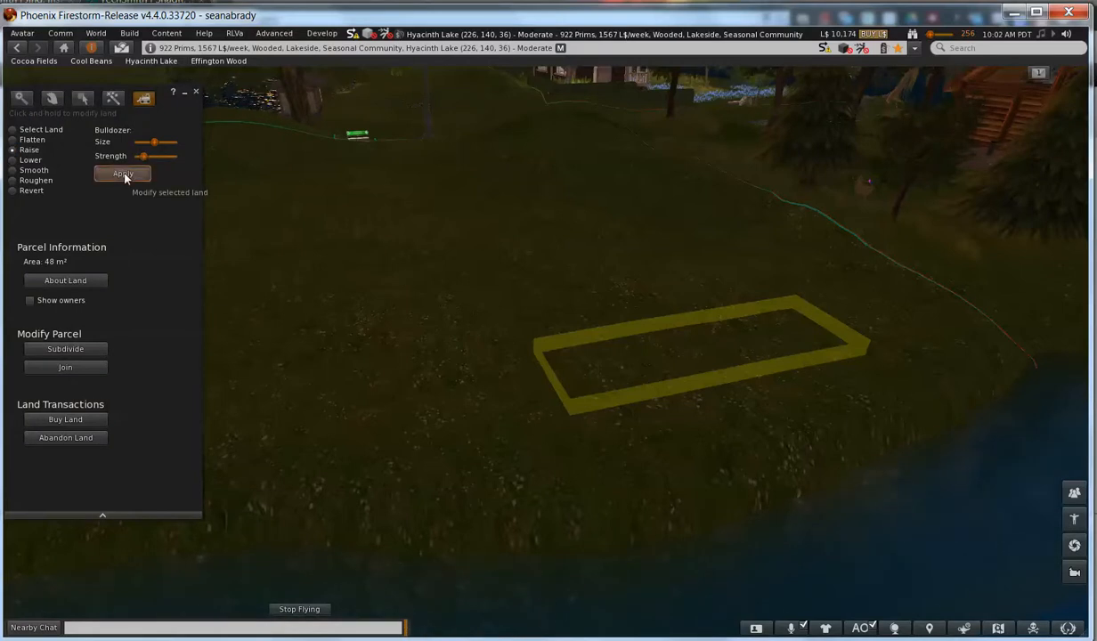
{"action": "left_click", "coordinate": [122, 173]}
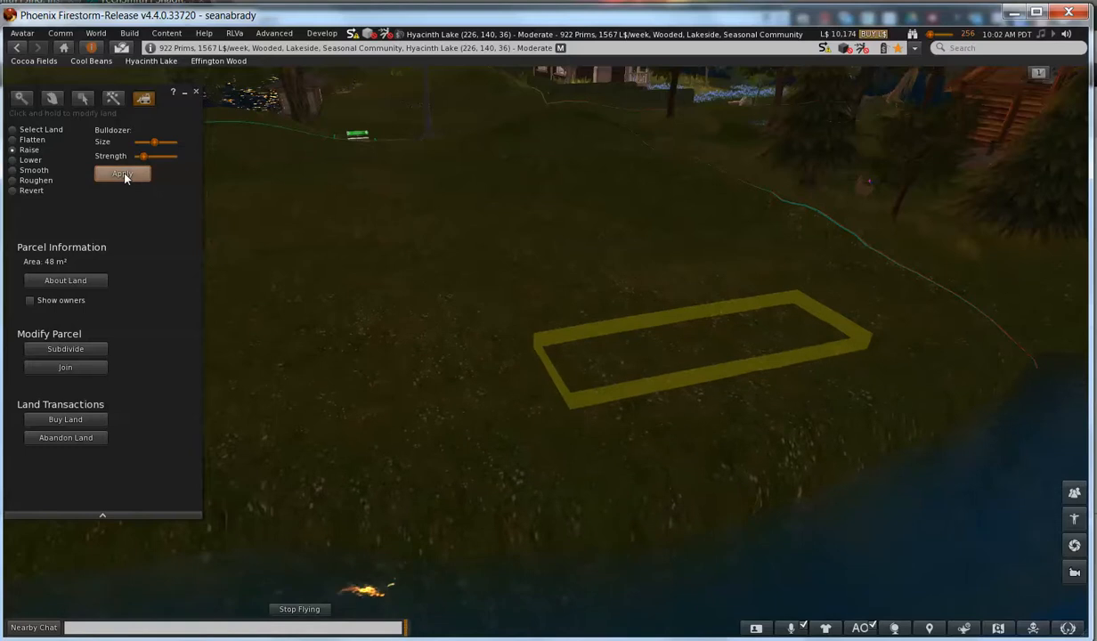
{"action": "left_click", "coordinate": [122, 174]}
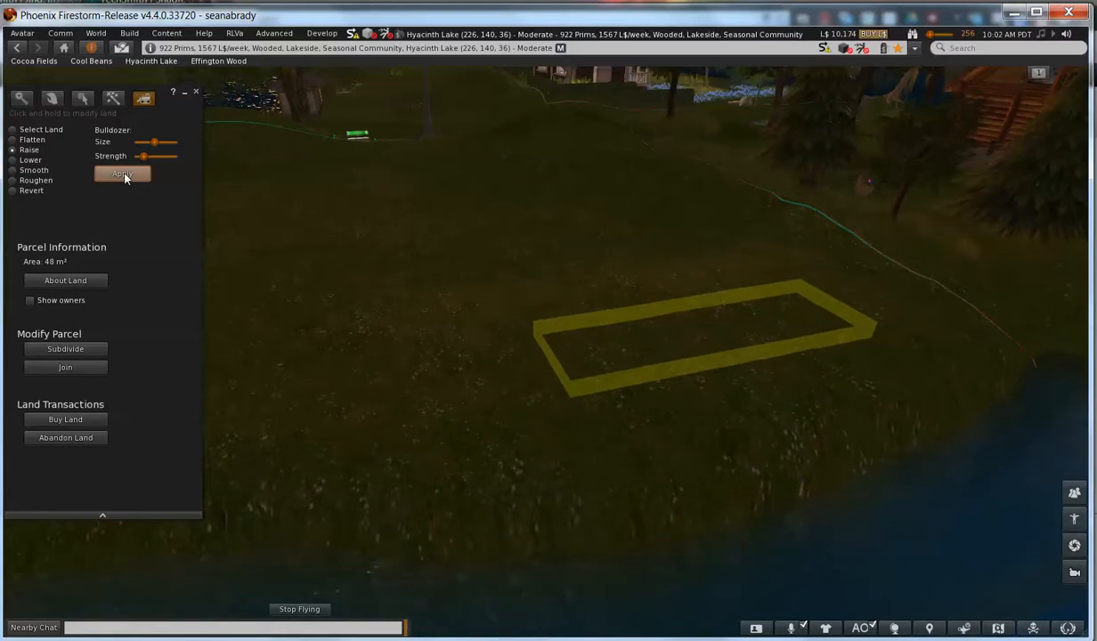
{"action": "left_click", "coordinate": [122, 173]}
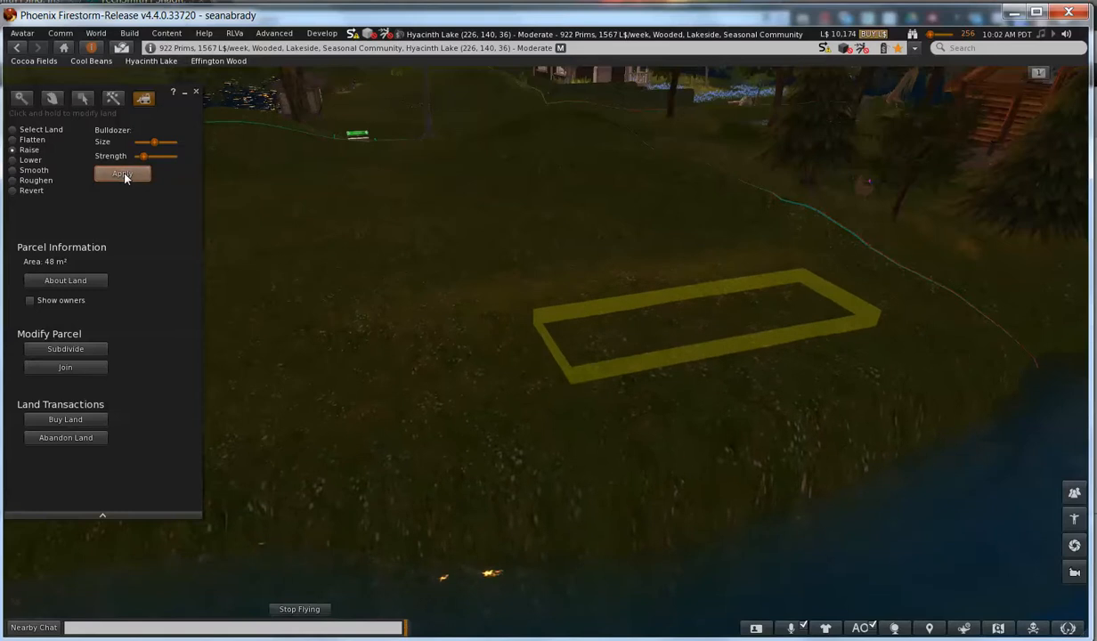
{"action": "left_click", "coordinate": [122, 173]}
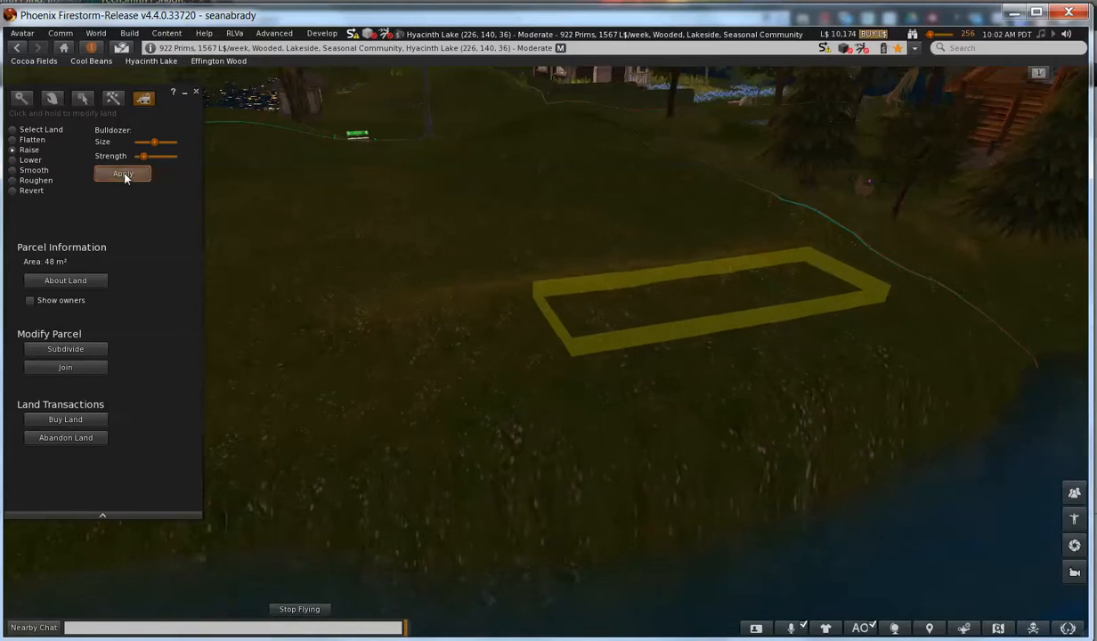
{"action": "left_click", "coordinate": [123, 172]}
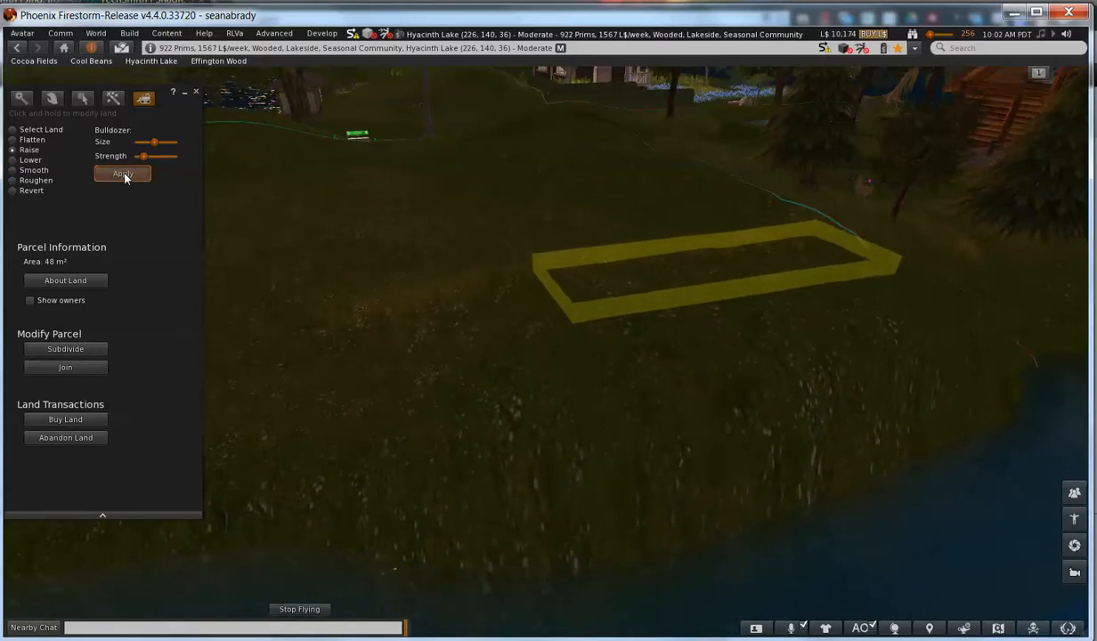
{"action": "left_click", "coordinate": [122, 173]}
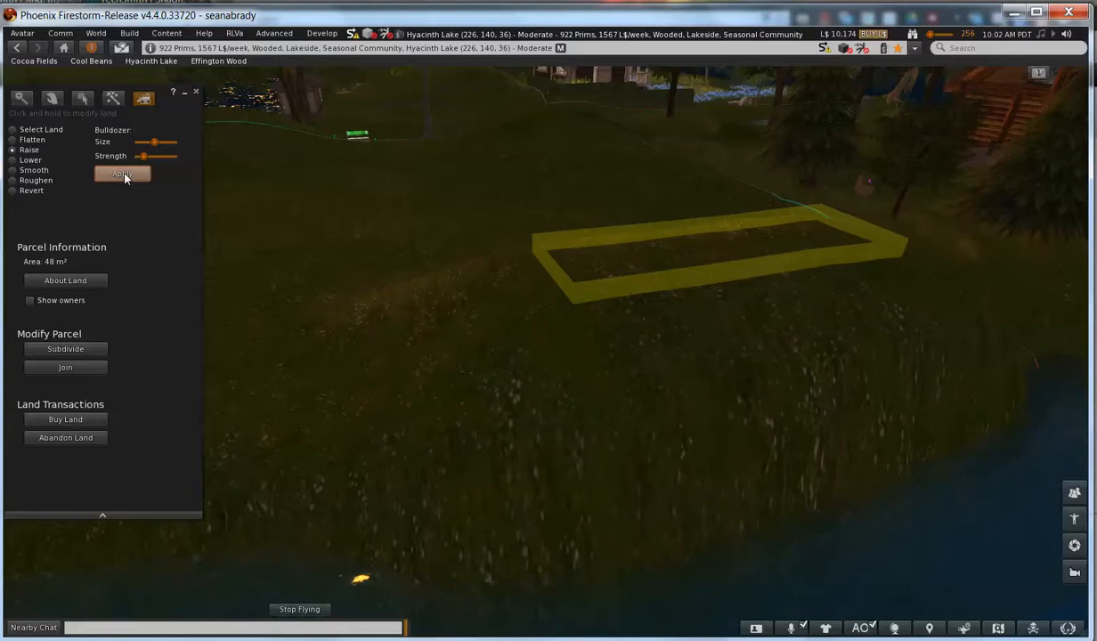
{"action": "left_click", "coordinate": [22, 98]}
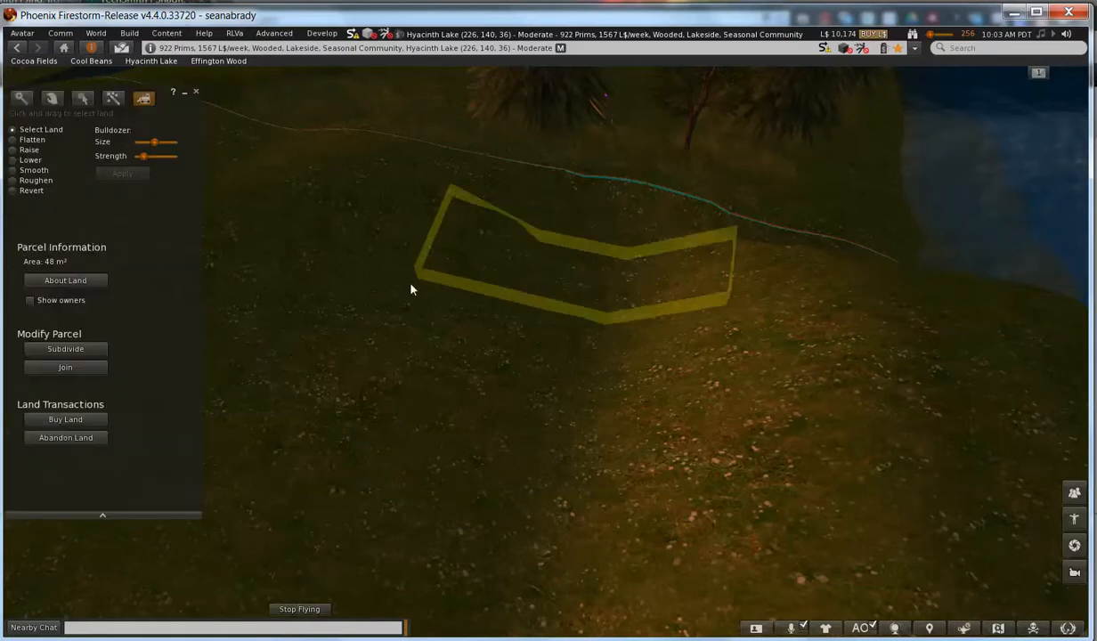
Step: Raise the selected slope patch, then raise a smaller 4x4 (16 m²) square below the cabin
{"action": "left_click", "coordinate": [13, 148]}
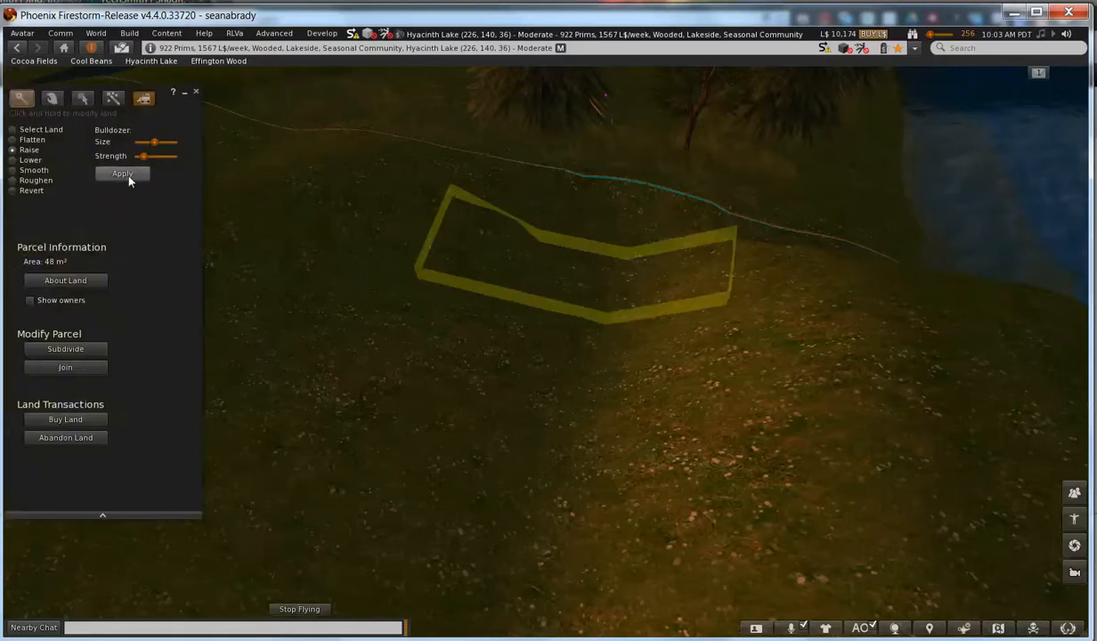
{"action": "left_click", "coordinate": [122, 173]}
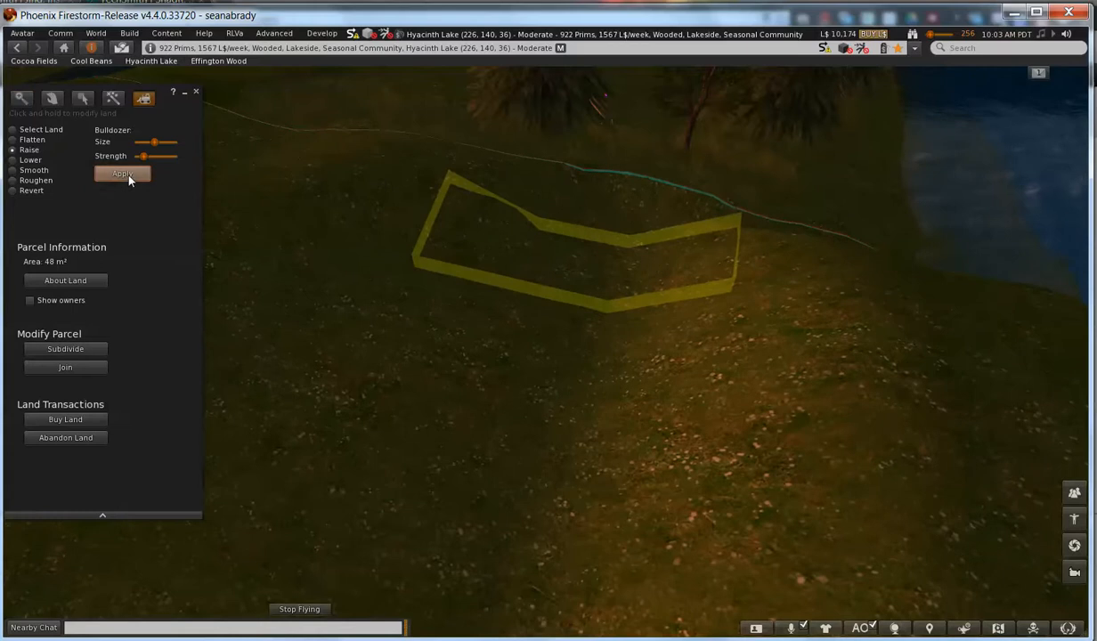
{"action": "left_click", "coordinate": [22, 98]}
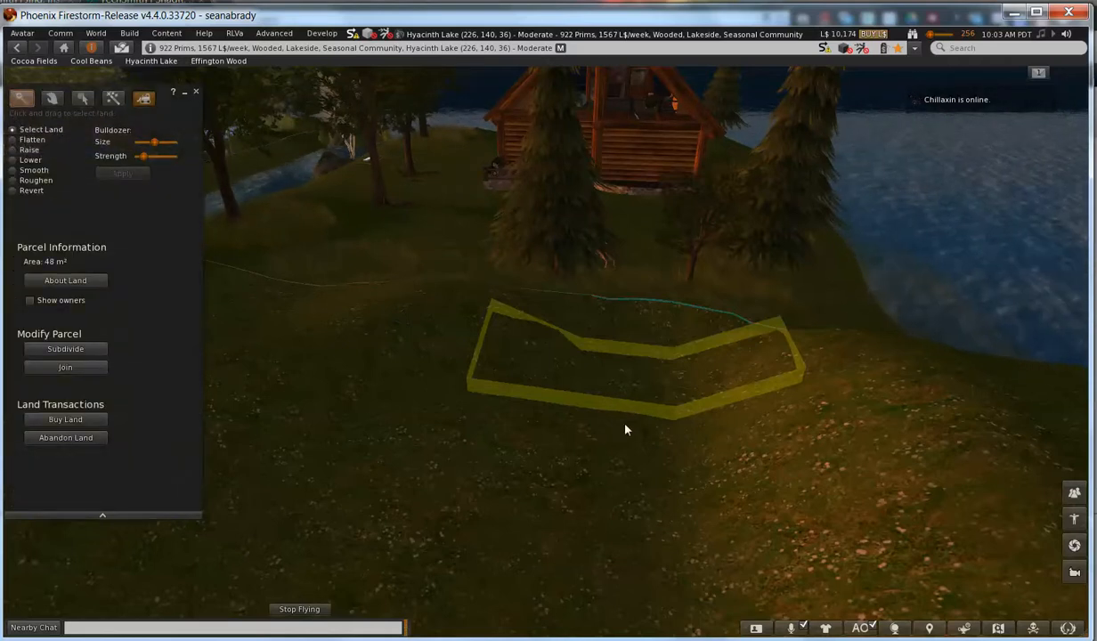
{"action": "mouse_move", "coordinate": [612, 401]}
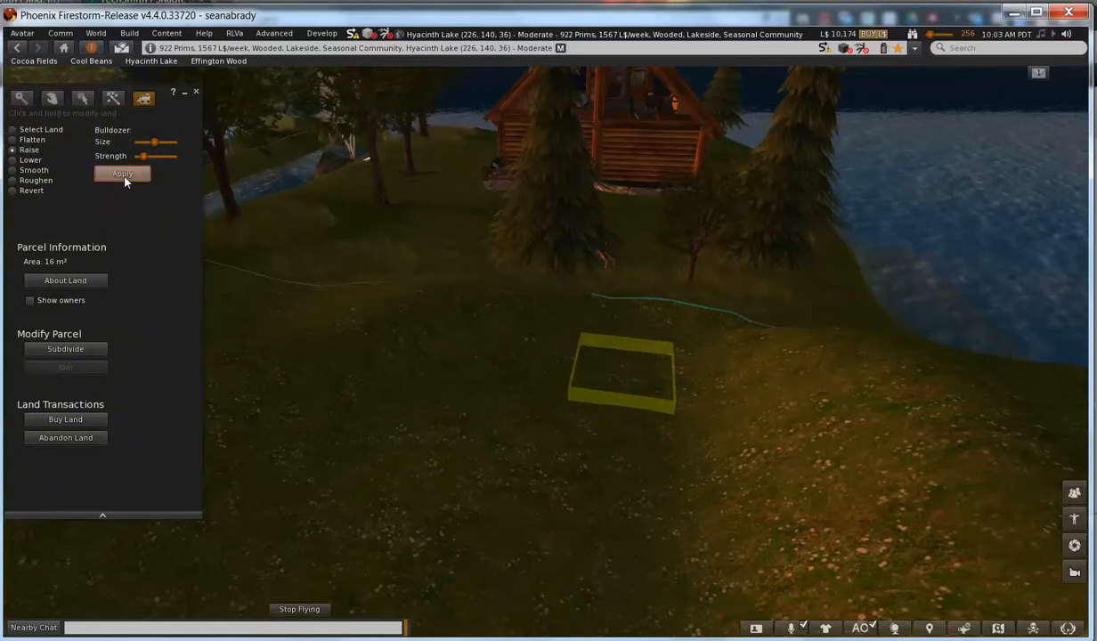
{"action": "left_click", "coordinate": [22, 98]}
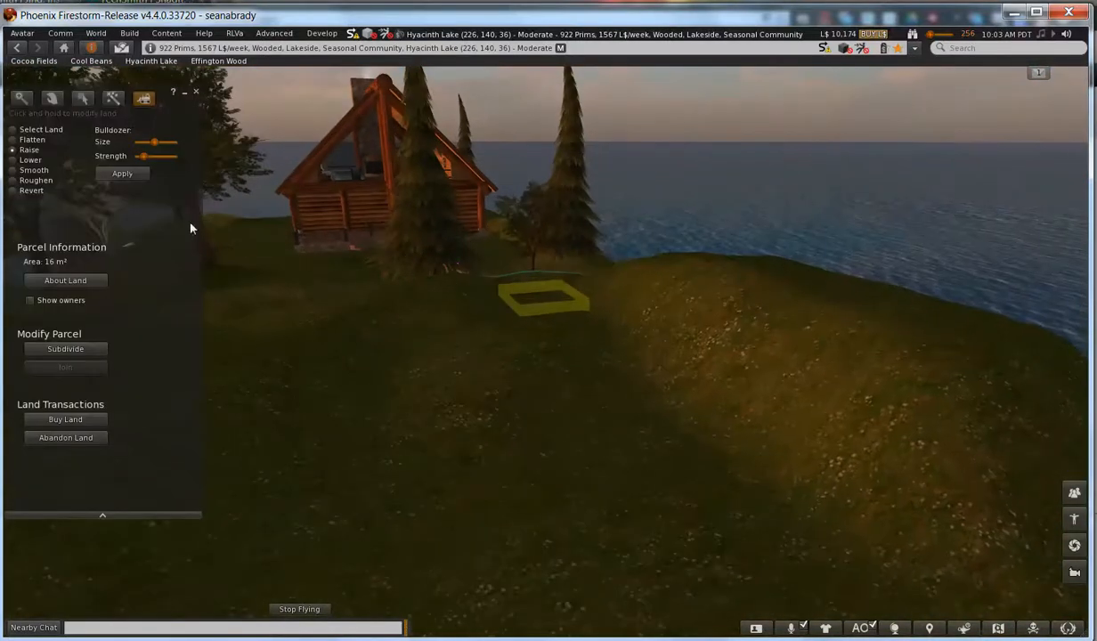
Step: Raise the 16 m² square patch once more
{"action": "left_click", "coordinate": [12, 138]}
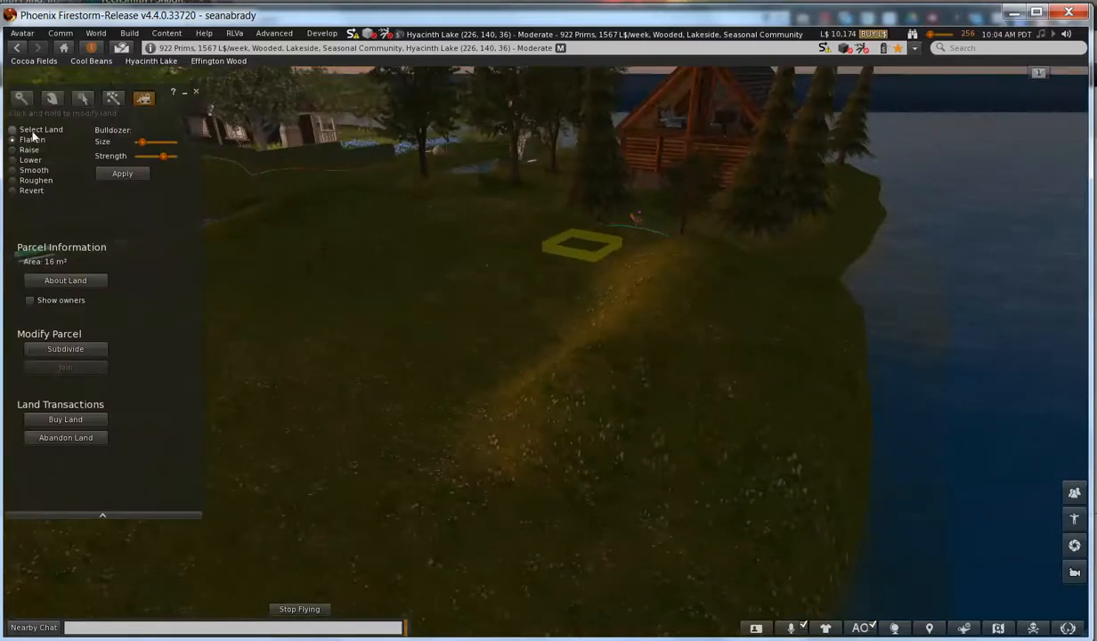
Step: Try small land selections, ending with an 80 m² strip along the hill's crest
{"action": "left_click", "coordinate": [22, 98]}
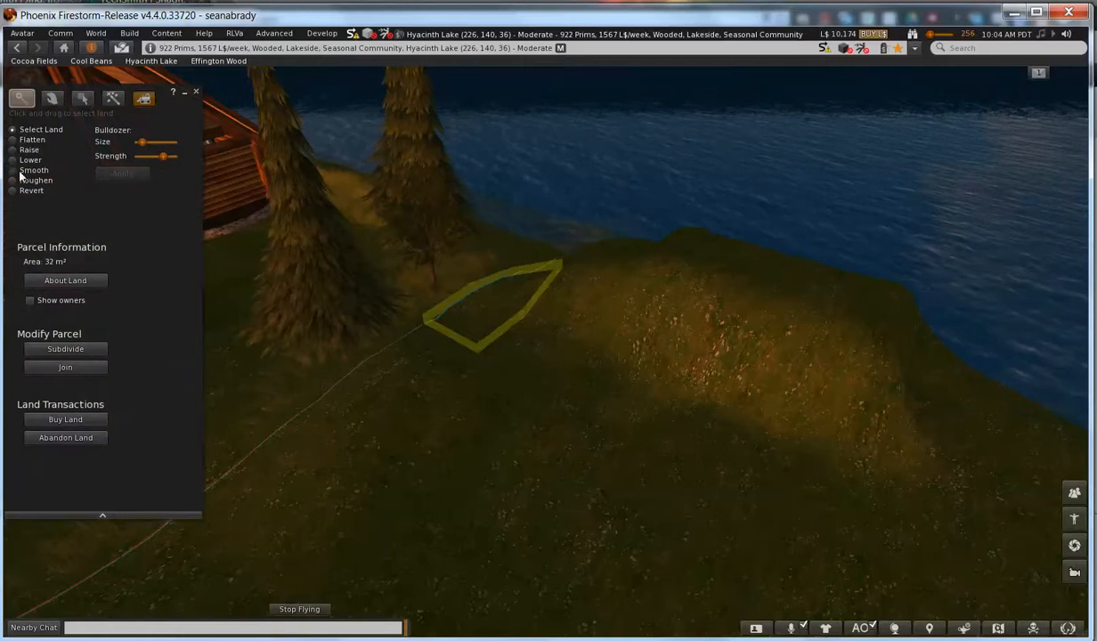
{"action": "left_click", "coordinate": [13, 170]}
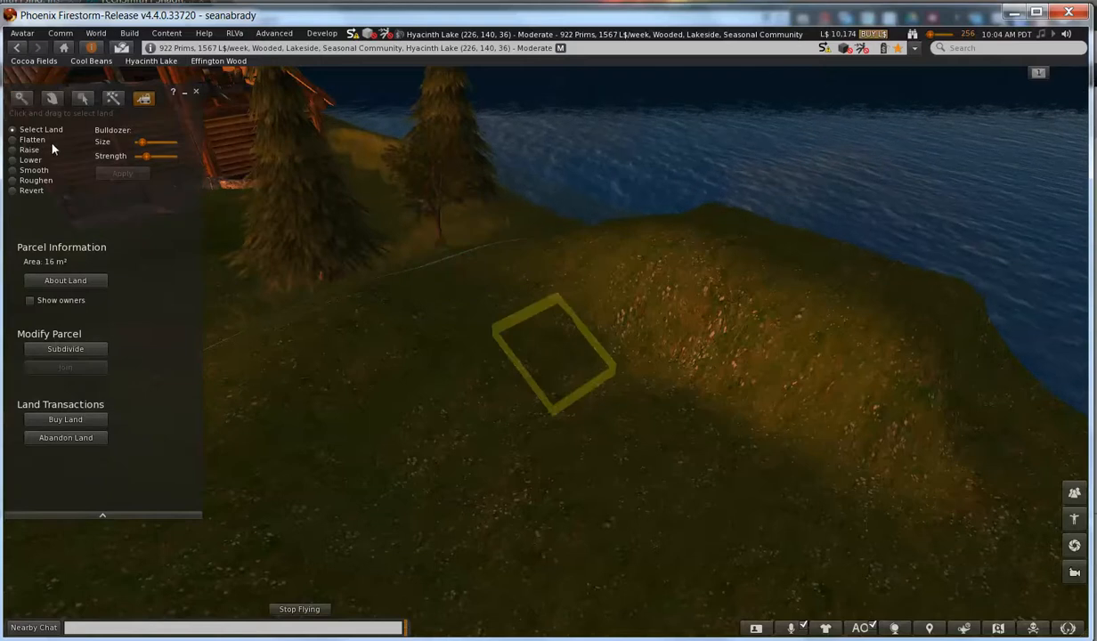
{"action": "left_click", "coordinate": [13, 170]}
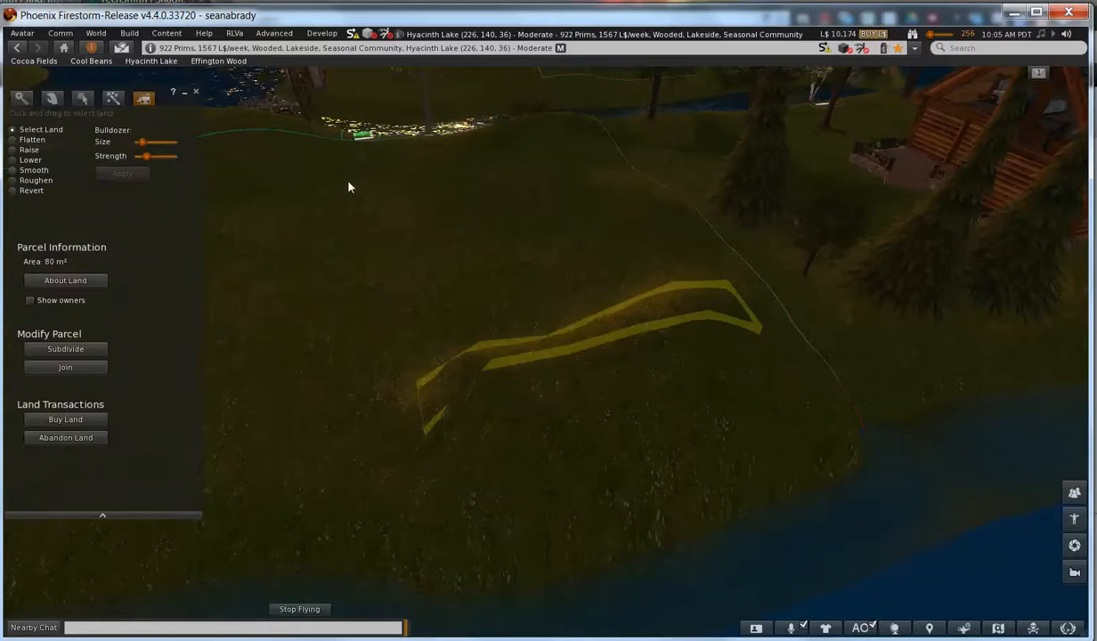
Step: Smooth the ridge strip, then select a 48 m² shoreline strip and smooth it
{"action": "left_click", "coordinate": [11, 170]}
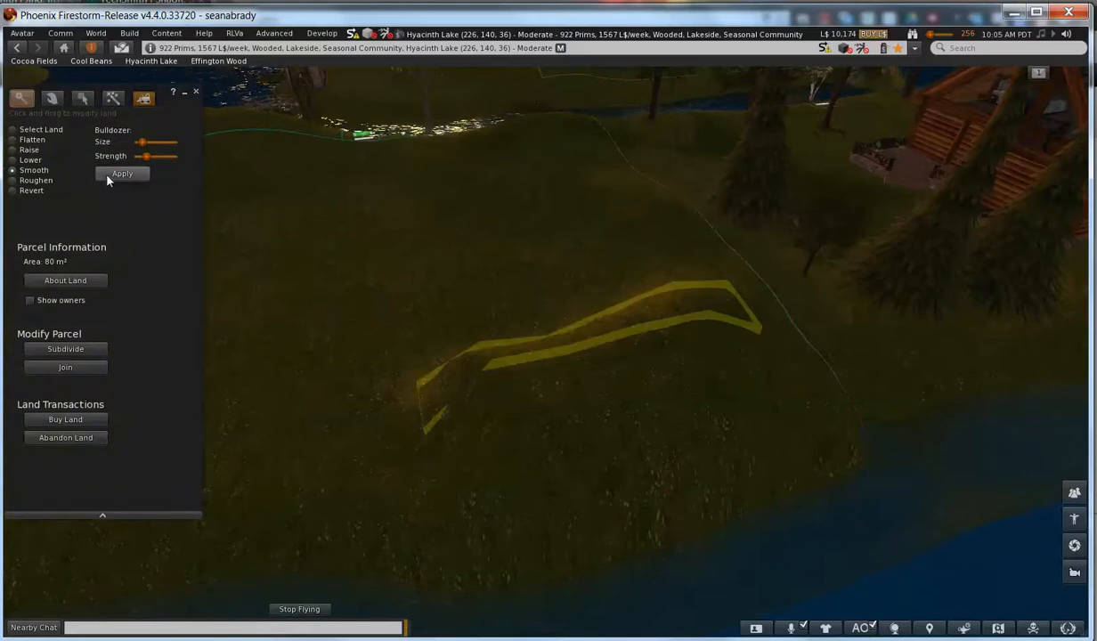
{"action": "left_click", "coordinate": [122, 173]}
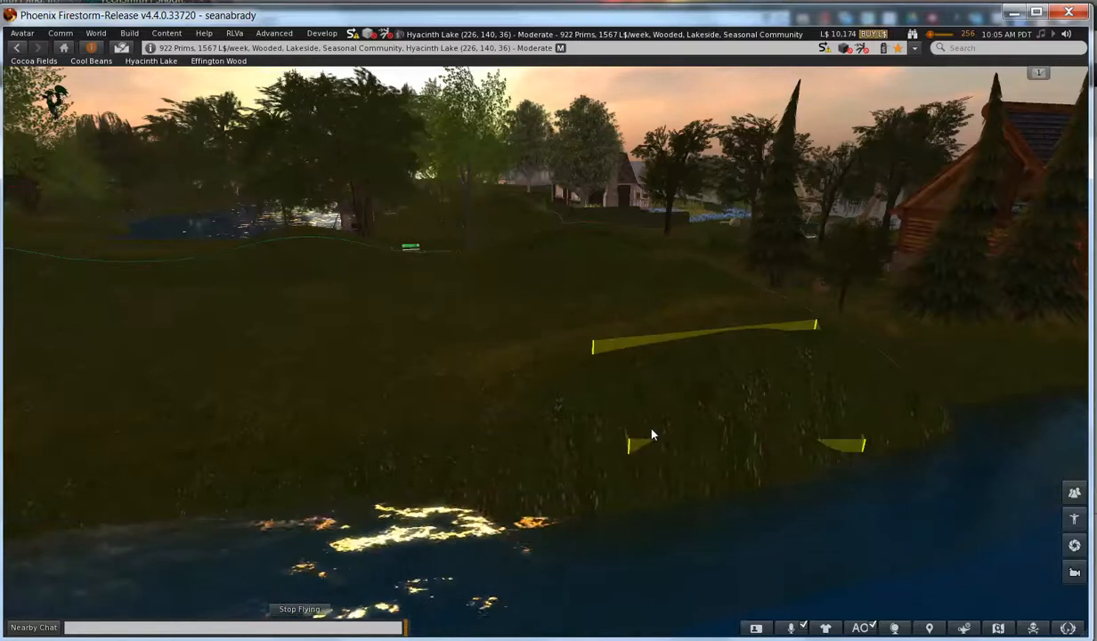
{"action": "left_click", "coordinate": [129, 33]}
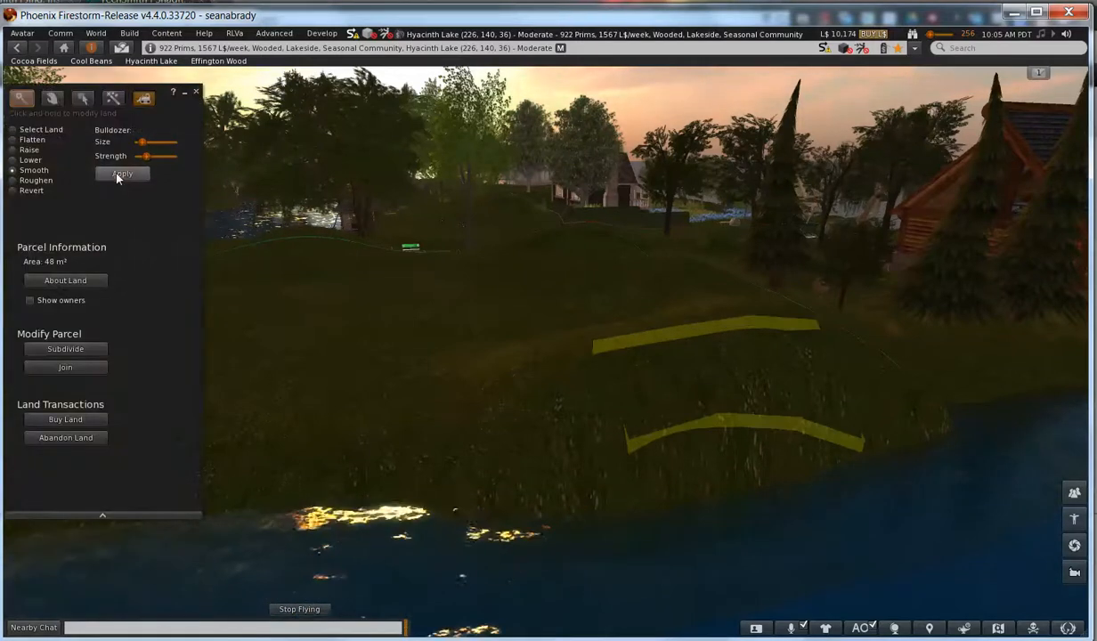
{"action": "left_click", "coordinate": [122, 173]}
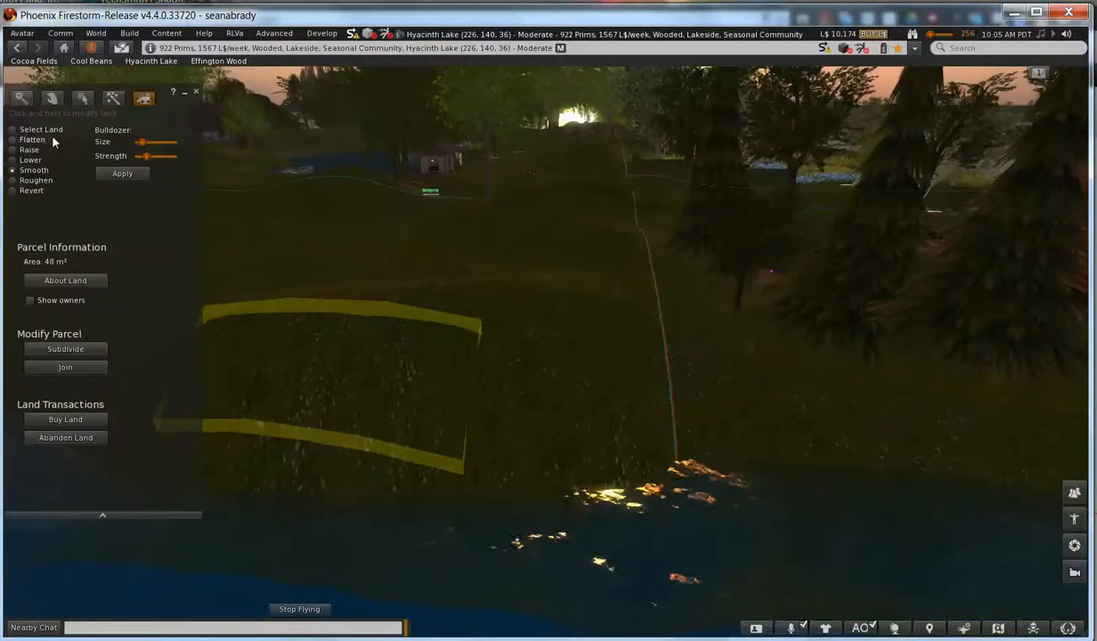
Step: Smooth a 64 m² square of shore hillside, then set Smooth for a 16 m² shoreline square
{"action": "left_click", "coordinate": [196, 93]}
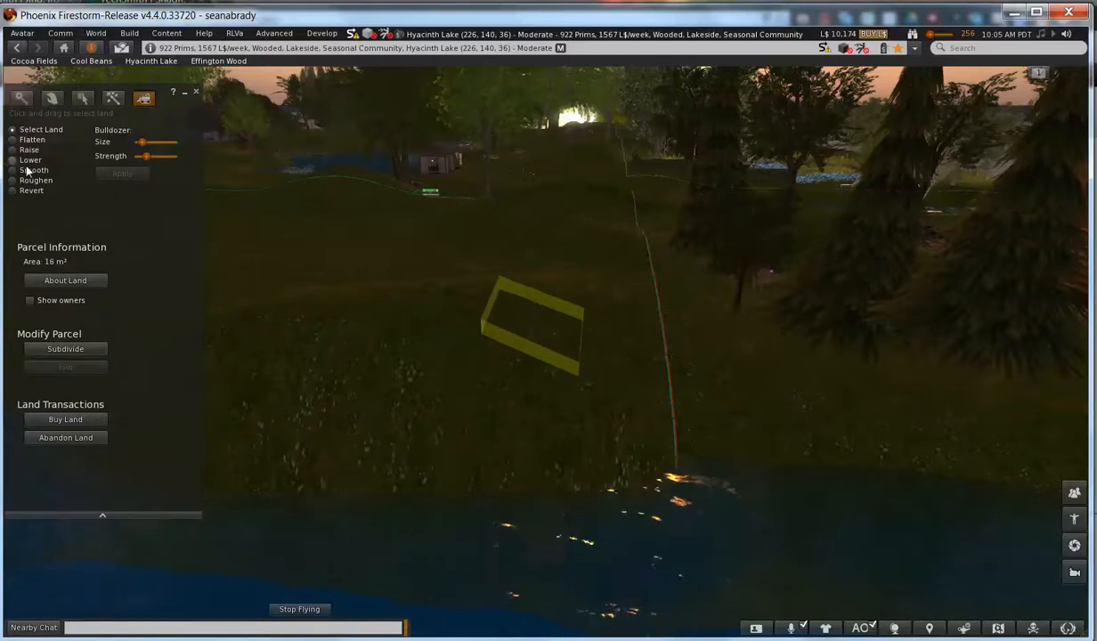
{"action": "left_click", "coordinate": [13, 170]}
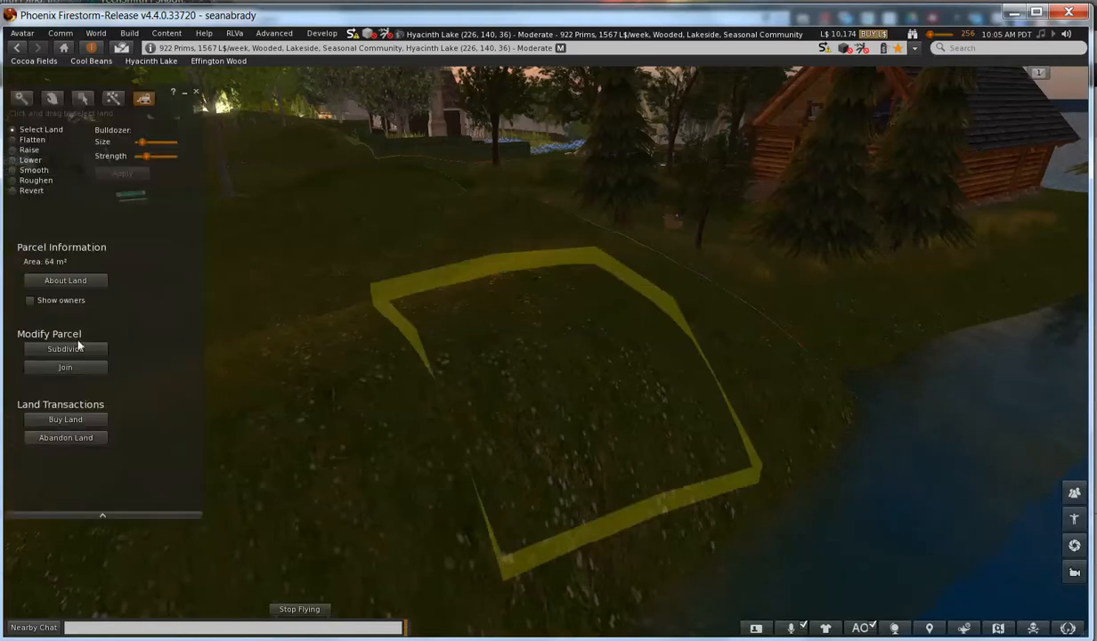
{"action": "left_click", "coordinate": [12, 170]}
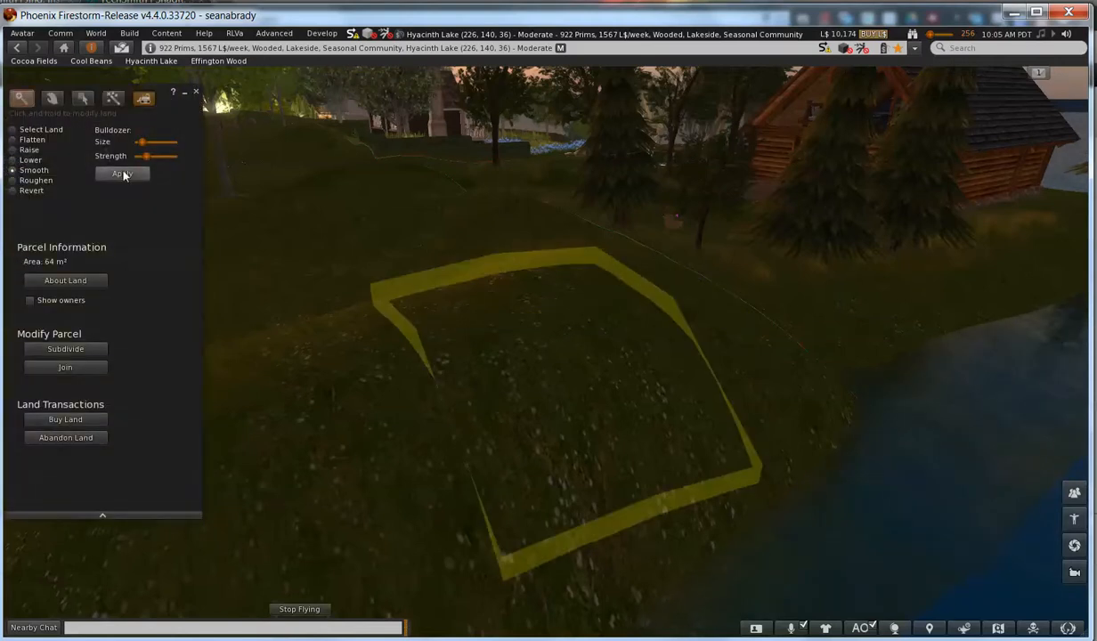
{"action": "left_click", "coordinate": [142, 97]}
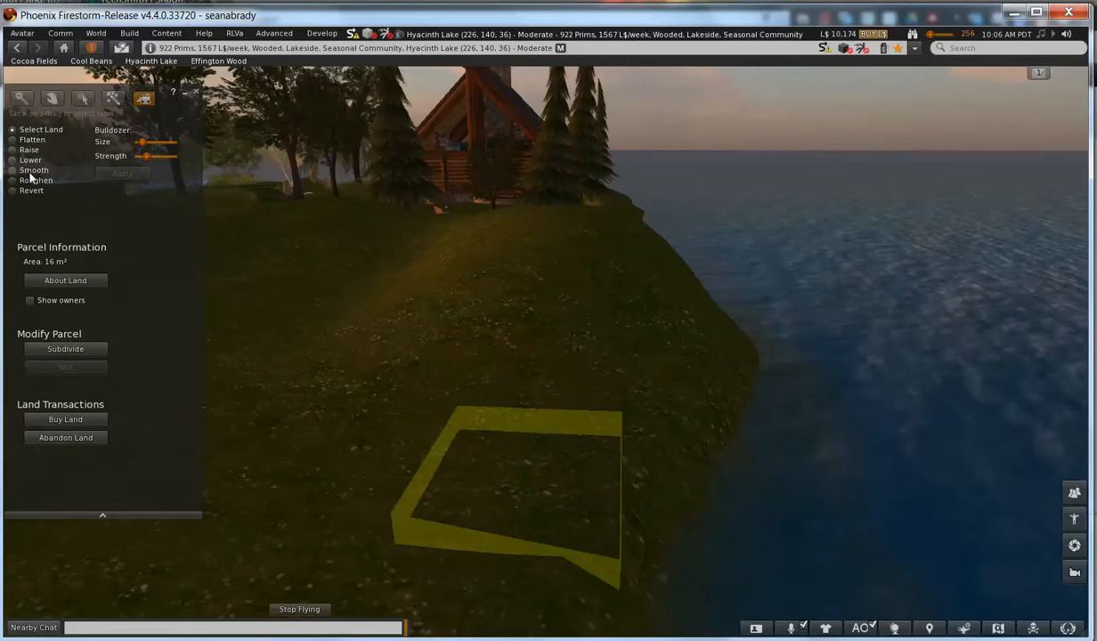
{"action": "left_click", "coordinate": [12, 170]}
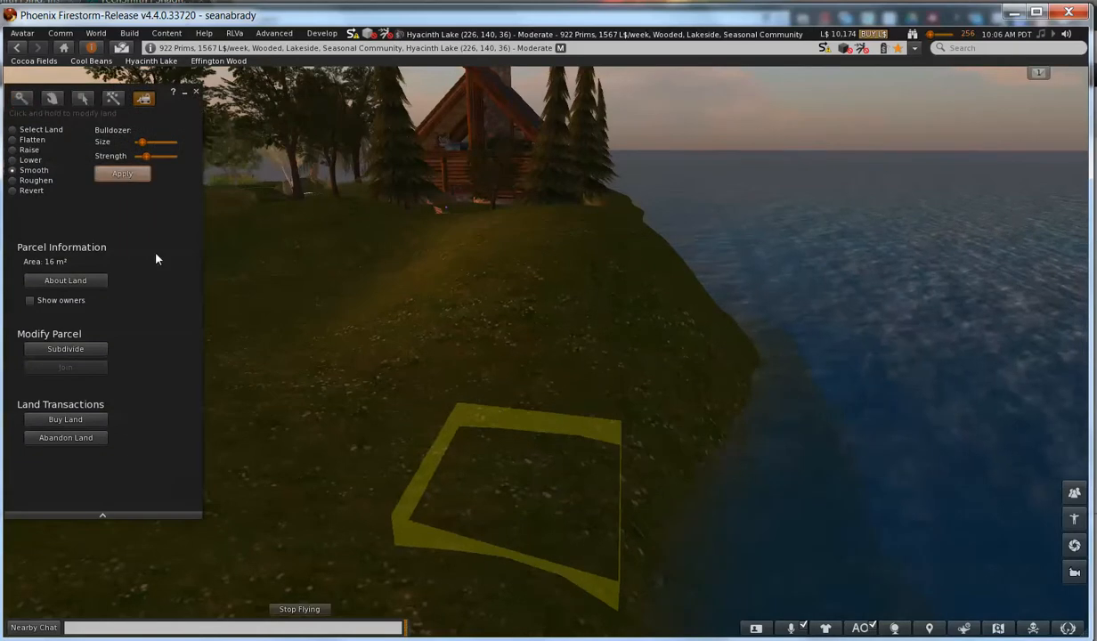